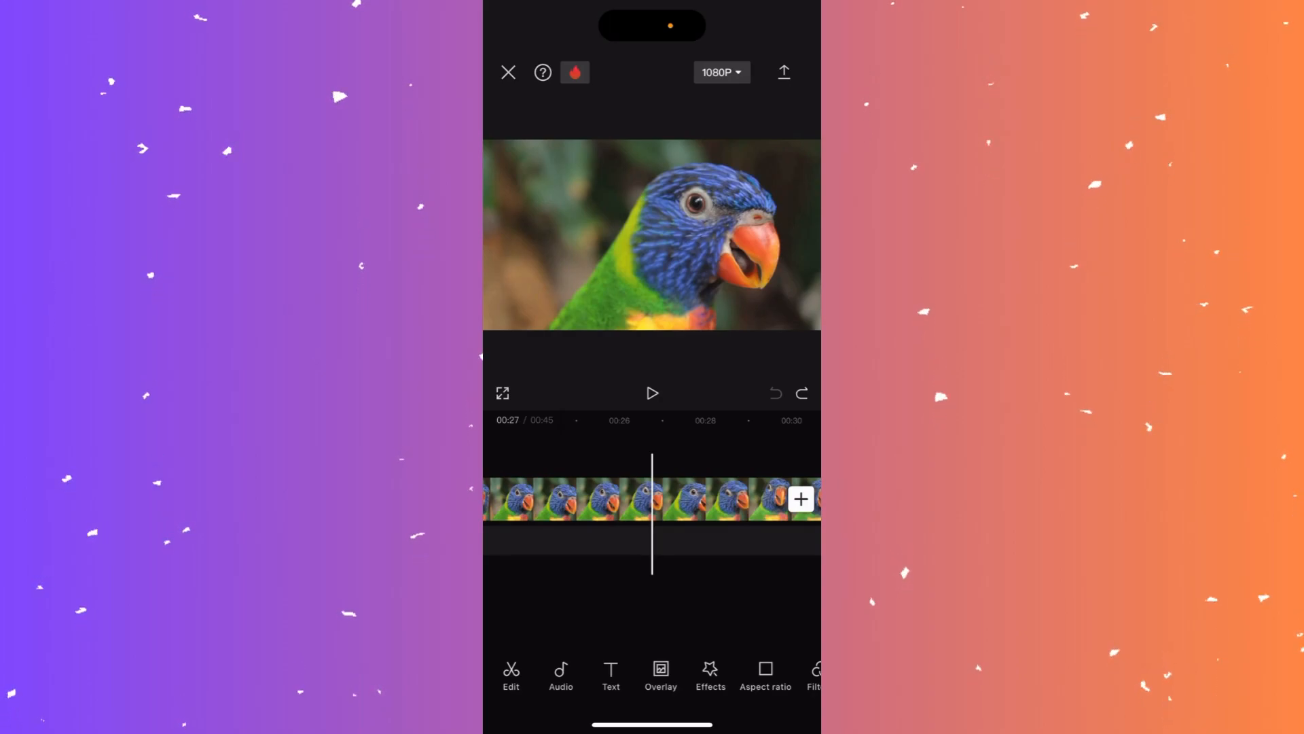
# Step: Select the parrot clip and show its Speed options with Normal and Curve modes
pyautogui.click(616, 498)
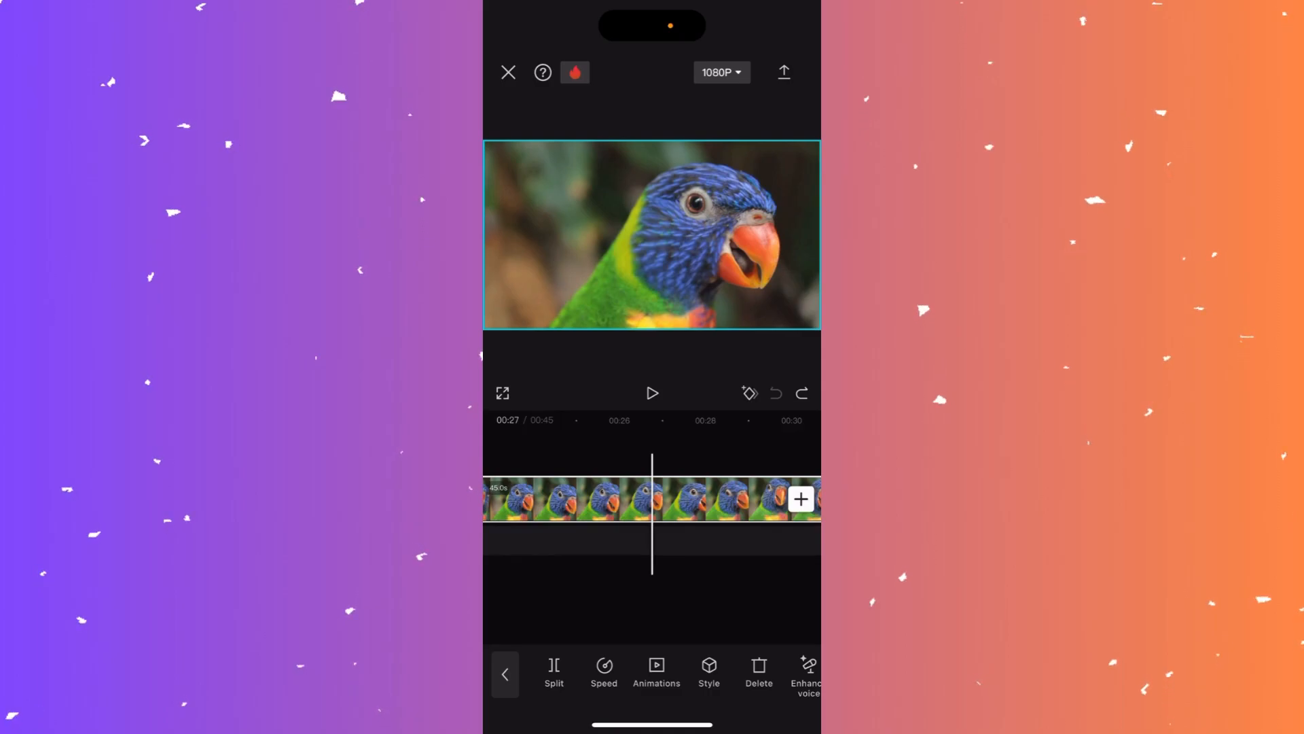
pyautogui.click(603, 673)
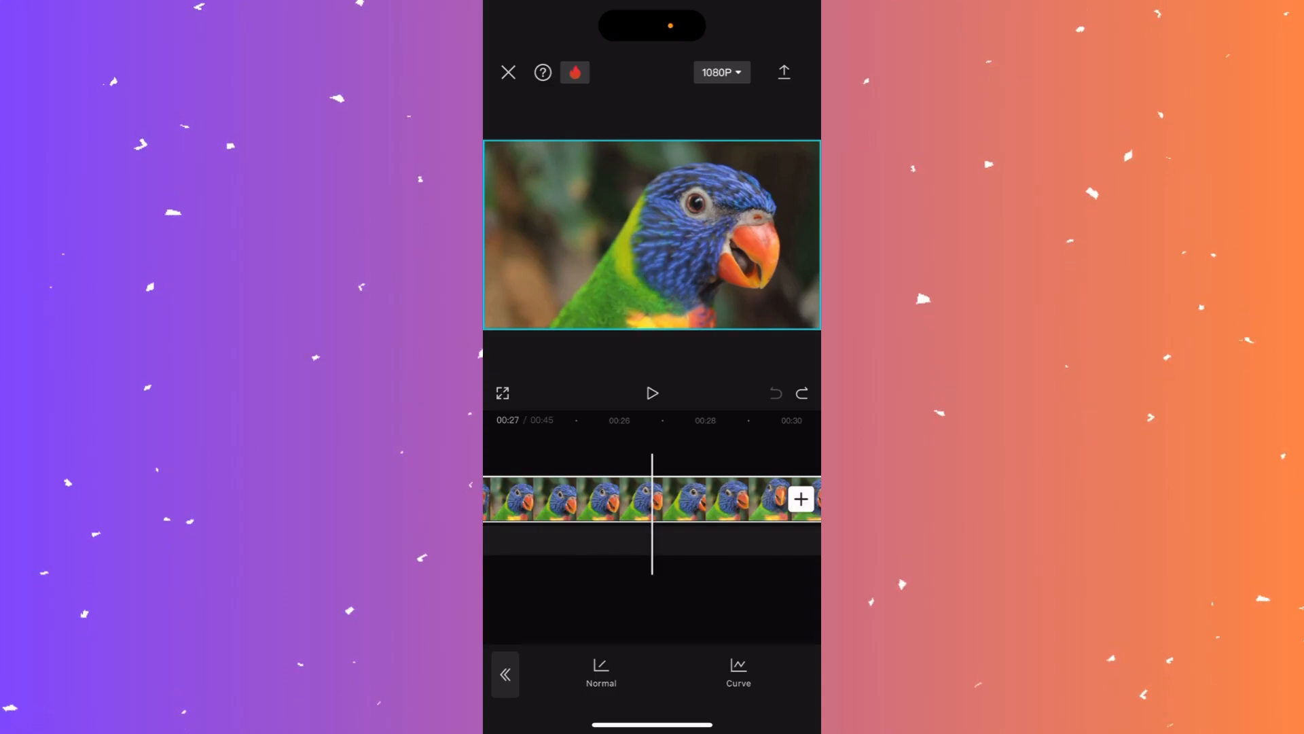
# Step: Set Normal speed to 2x, halving the 45s clip to about 22s, and play it back
pyautogui.click(601, 674)
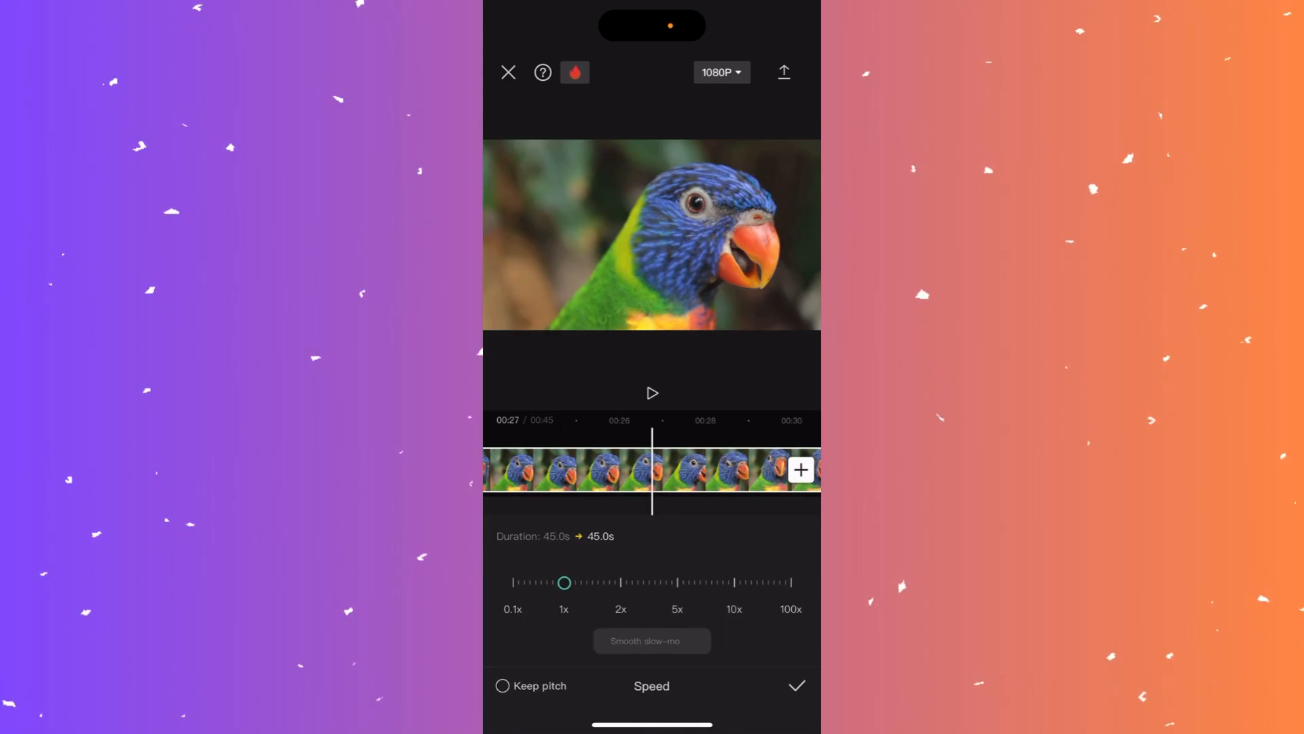
pyautogui.click(564, 583)
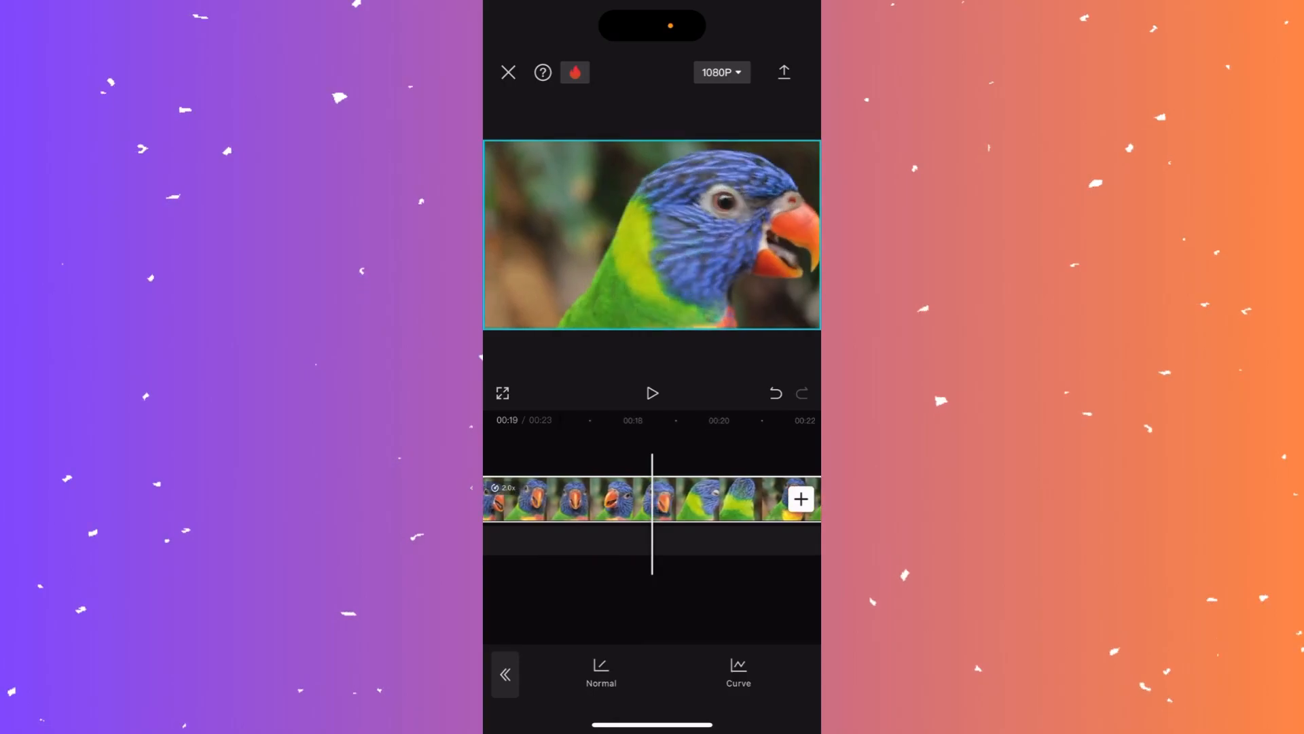
pyautogui.click(652, 393)
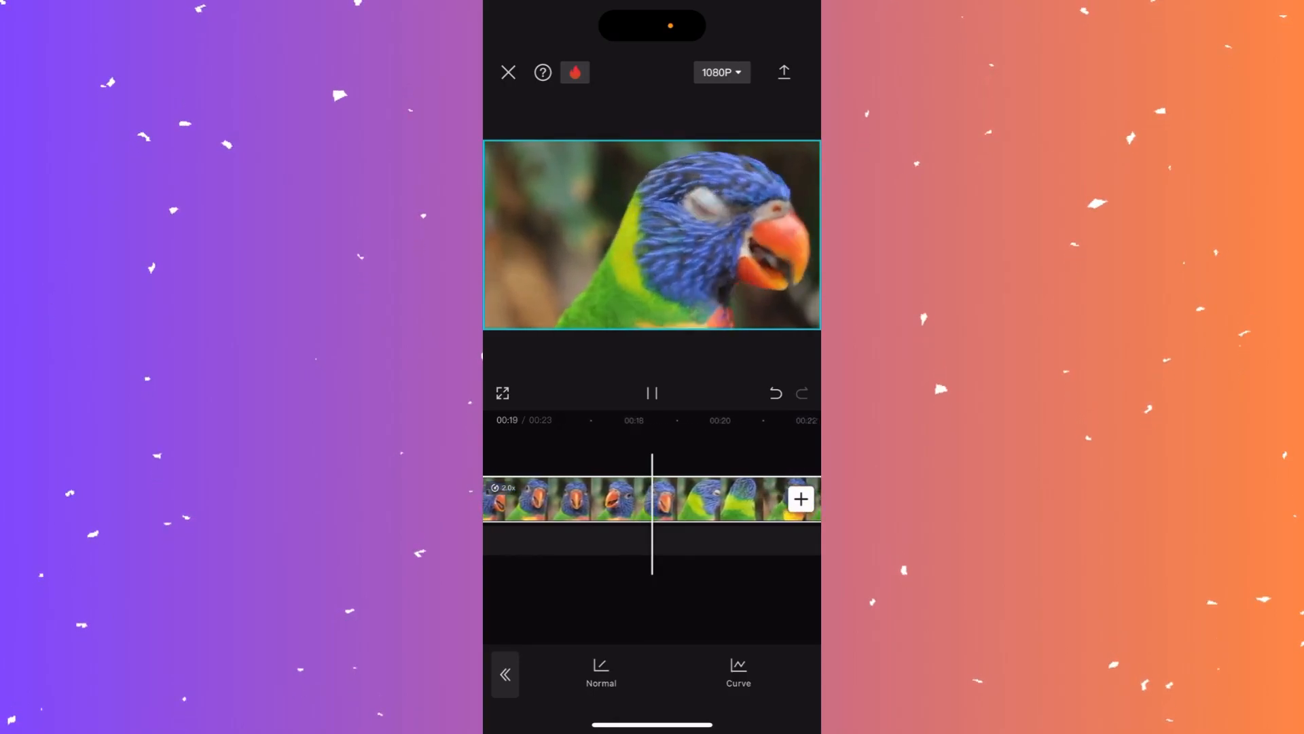